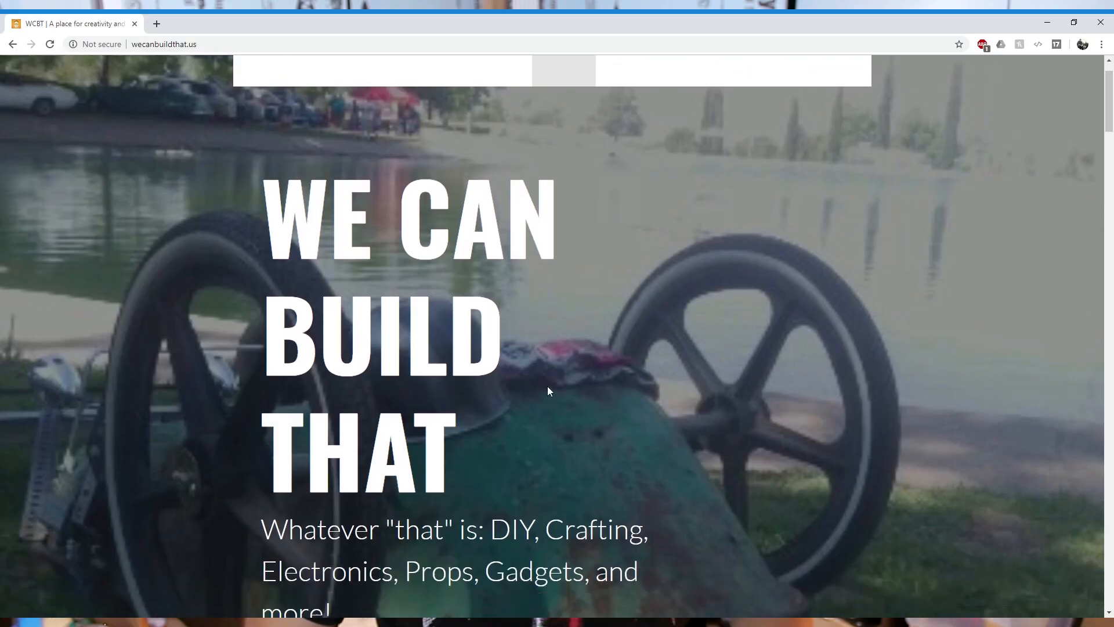
pyautogui.scroll(-3)
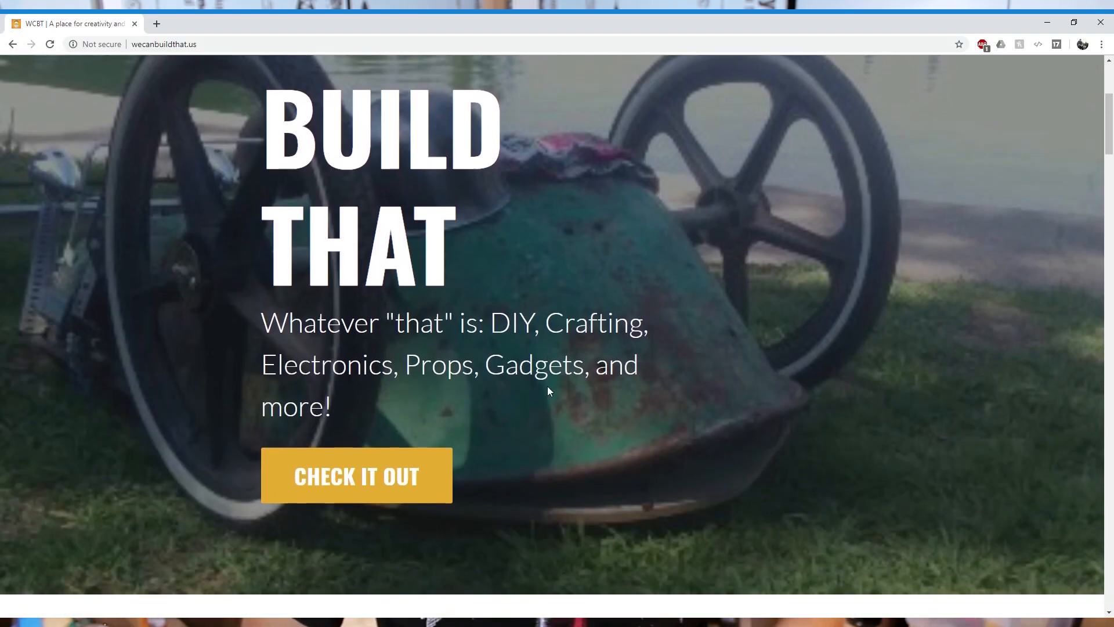
pyautogui.scroll(-3)
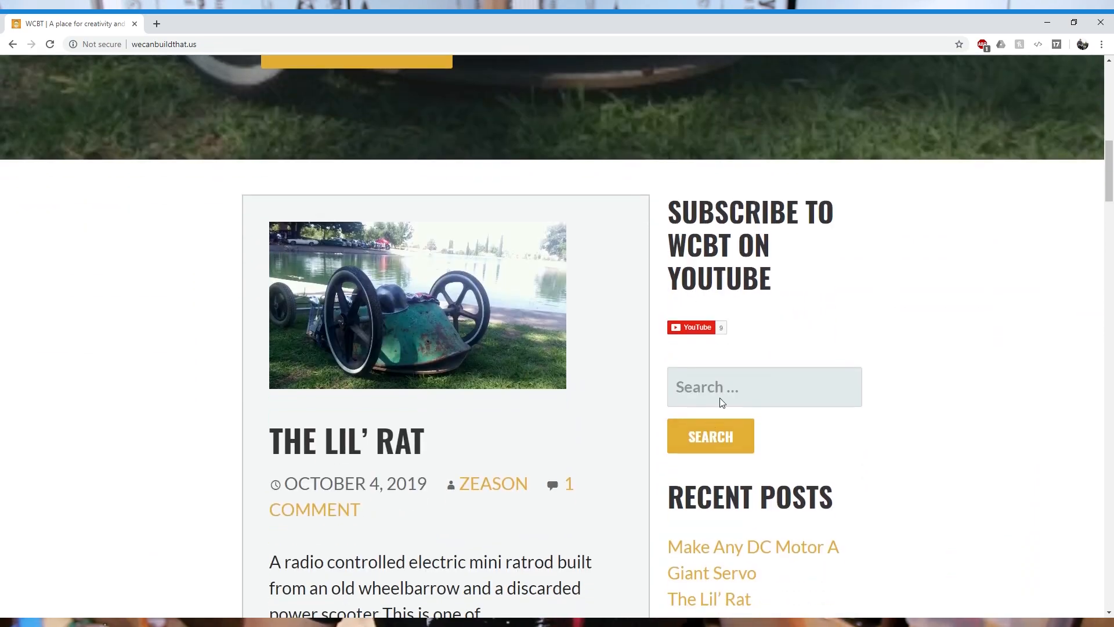